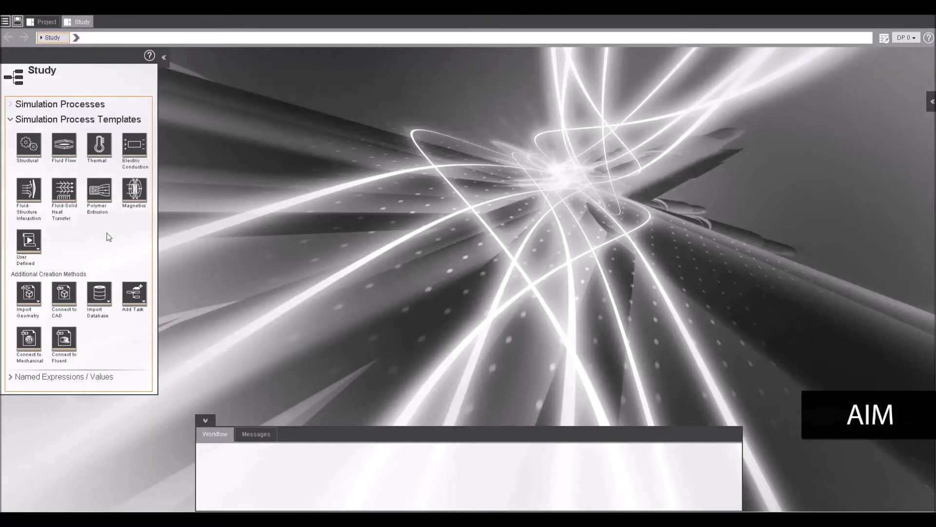
Create a Fluid-Structure Interaction simulation process from the template with Allow configuration enabled.
{"action": "left_click", "coordinate": [28, 193]}
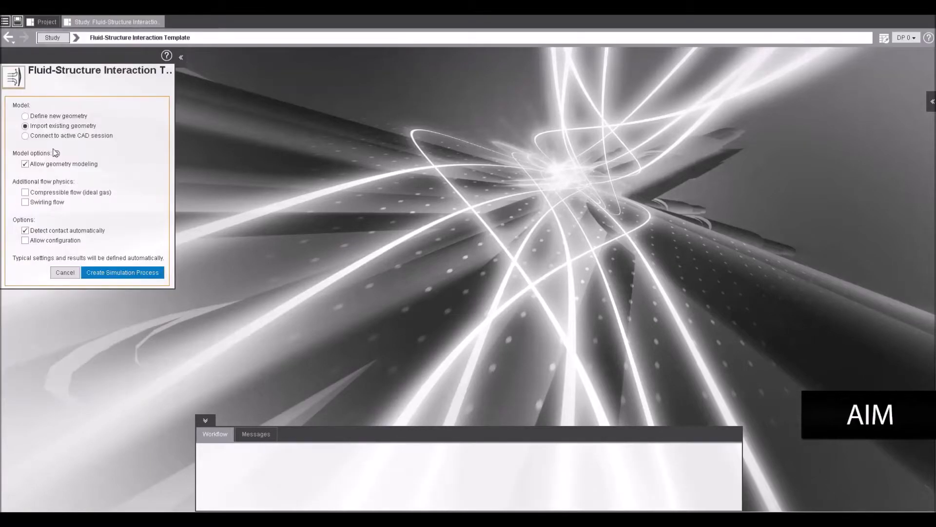
{"action": "left_click", "coordinate": [25, 240]}
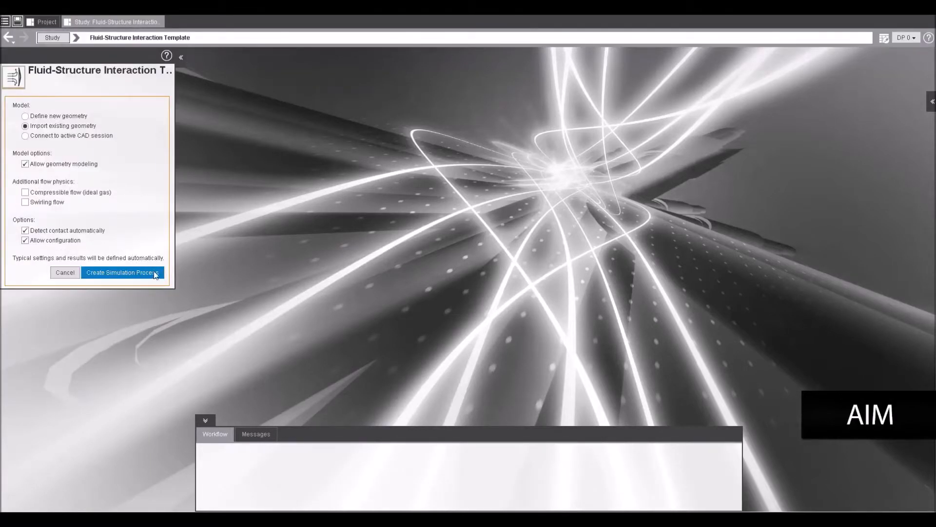
{"action": "left_click", "coordinate": [122, 272]}
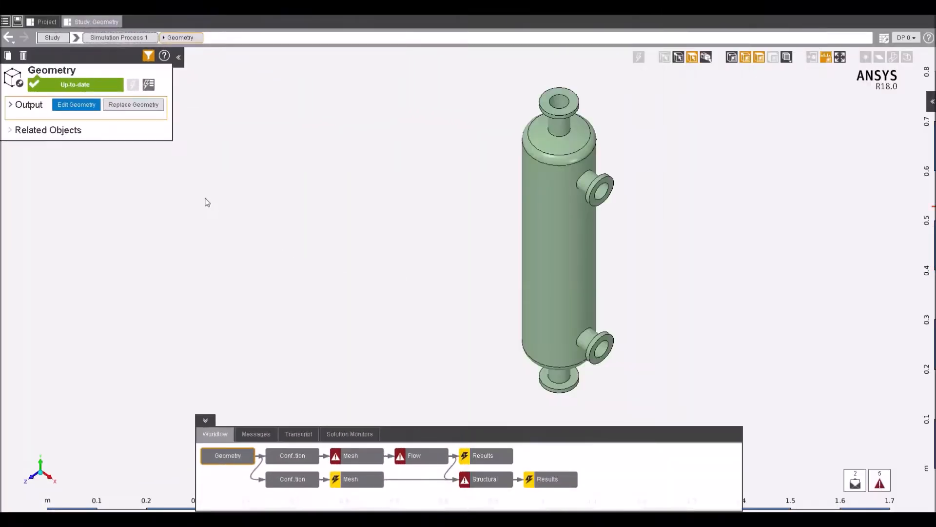
Edit the exchanger geometry and split the body in half along its symmetry plane.
{"action": "left_click", "coordinate": [76, 104]}
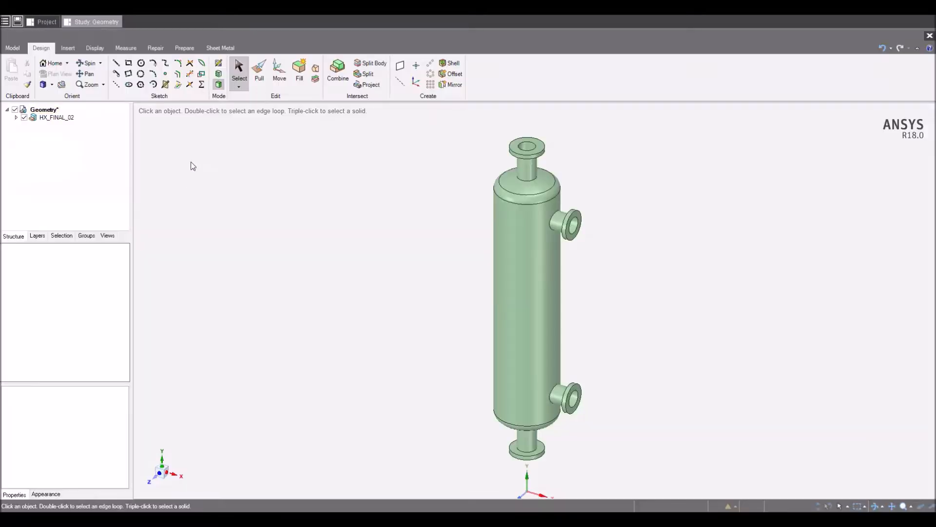
{"action": "mouse_move", "coordinate": [469, 453]}
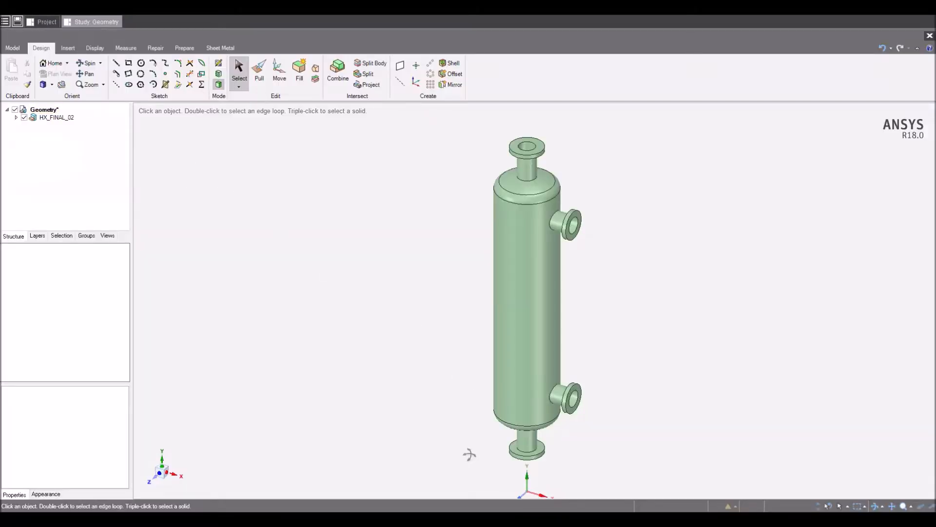
{"action": "left_click", "coordinate": [374, 63]}
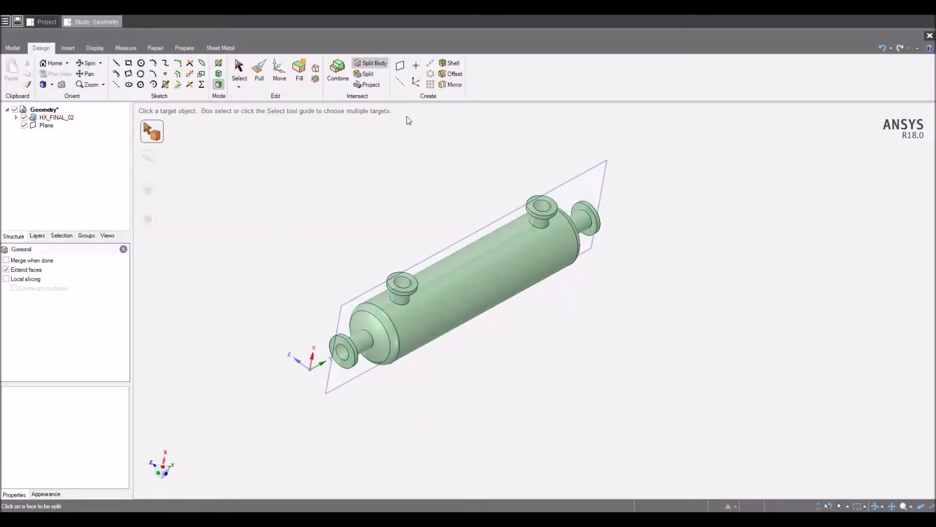
{"action": "left_click", "coordinate": [185, 48]}
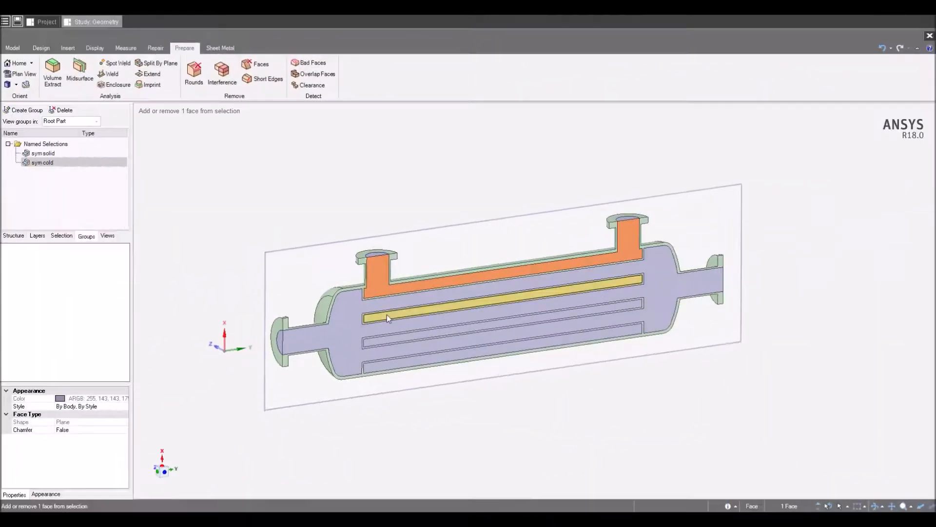
Create named face groups for the inlets, outlets and symmetry faces, then close the geometry editor.
{"action": "left_click", "coordinate": [26, 111]}
{"action": "type", "text": "inlet hot"}
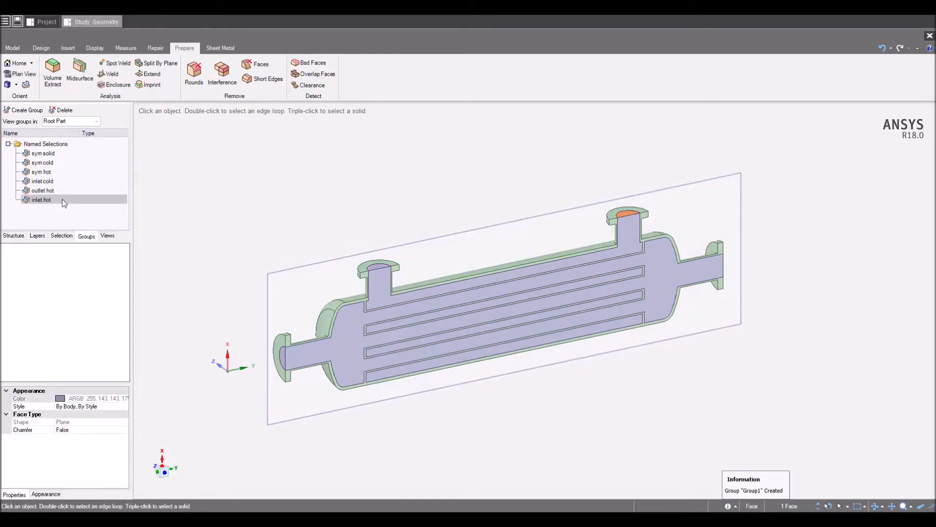
{"action": "left_click", "coordinate": [27, 110]}
{"action": "type", "text": "outlet cold"}
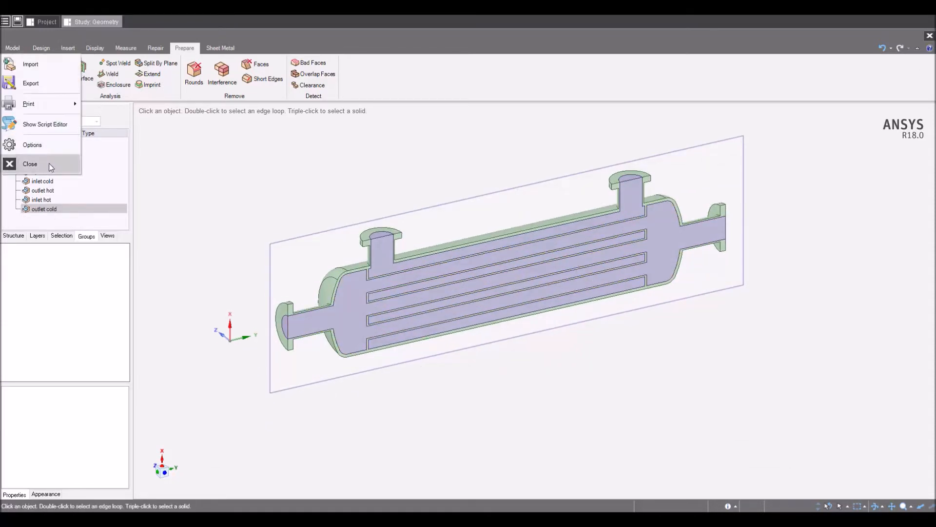
{"action": "left_click", "coordinate": [29, 164]}
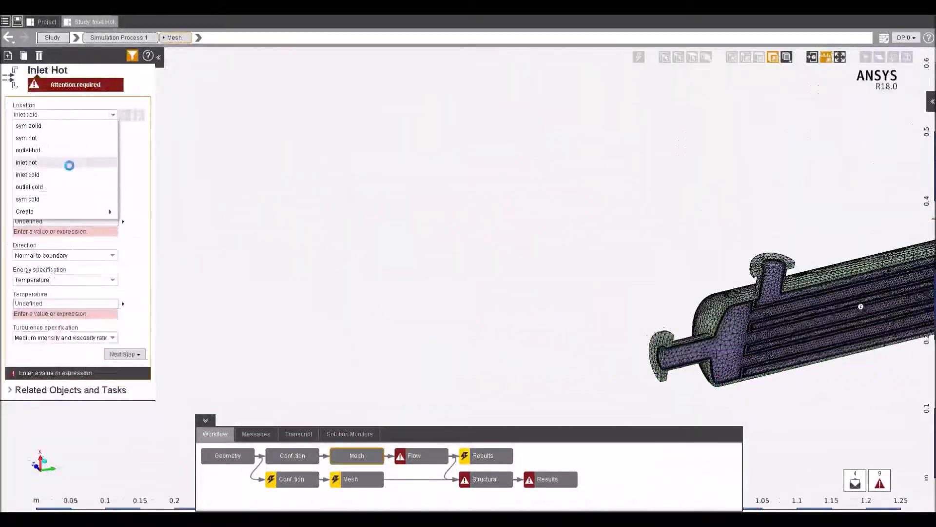
Assign the hot inlet at 0.15 m s^-1 and 50 C, and confirm the renamed outlet boundary.
{"action": "left_click", "coordinate": [25, 163]}
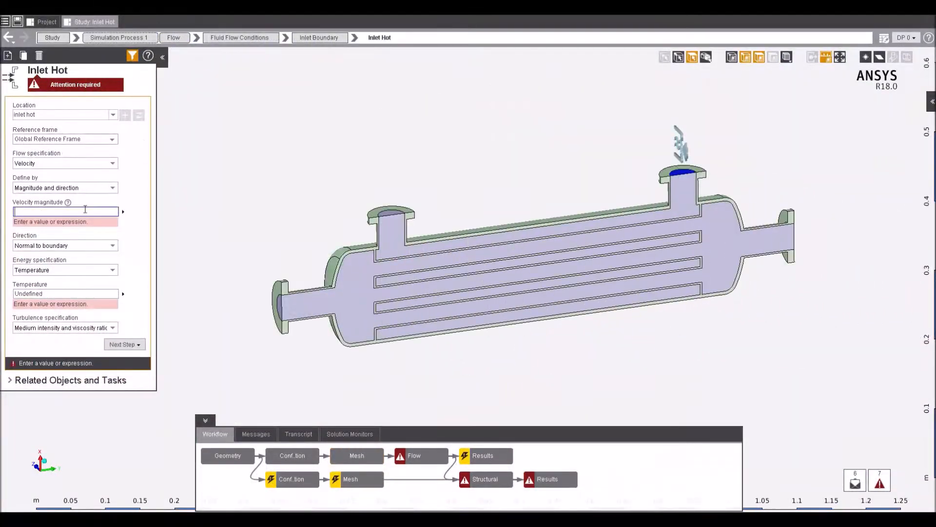
{"action": "type", "text": "0.15 m s^-1"}
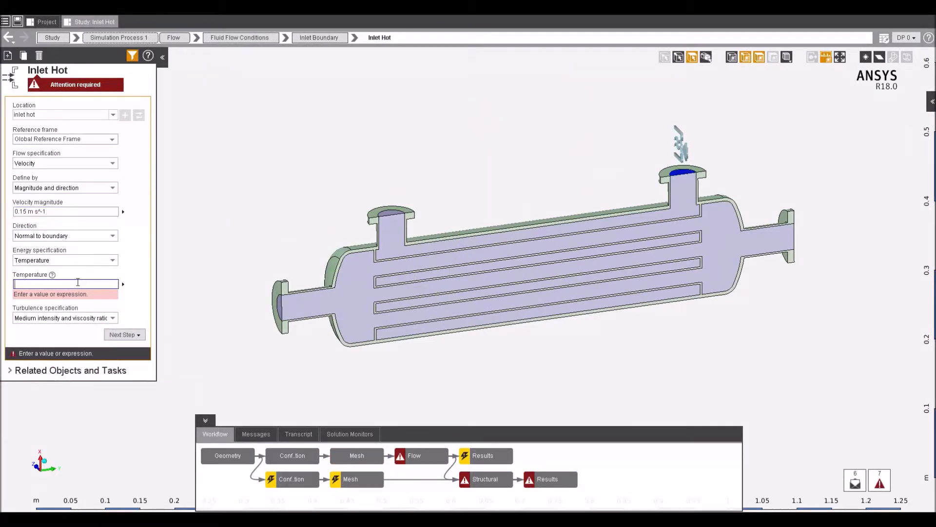
{"action": "type", "text": "50 C"}
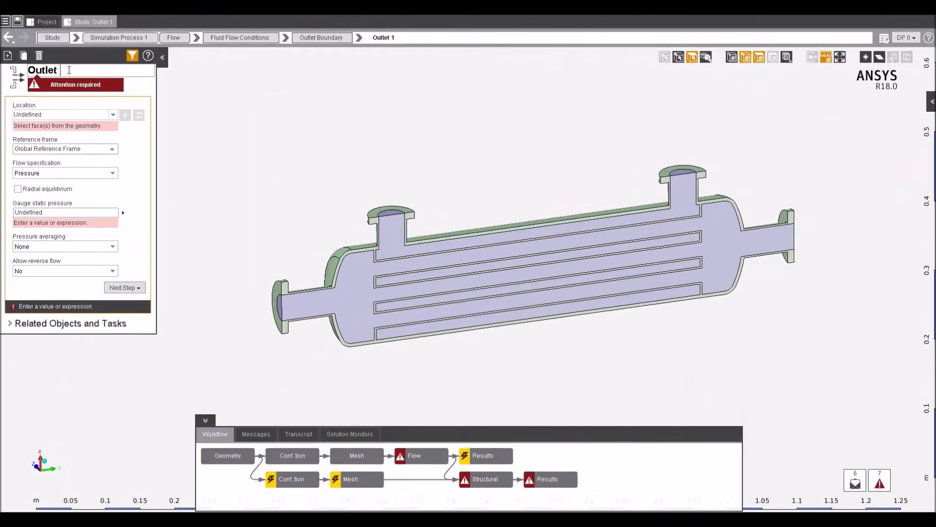
{"action": "left_click", "coordinate": [112, 115]}
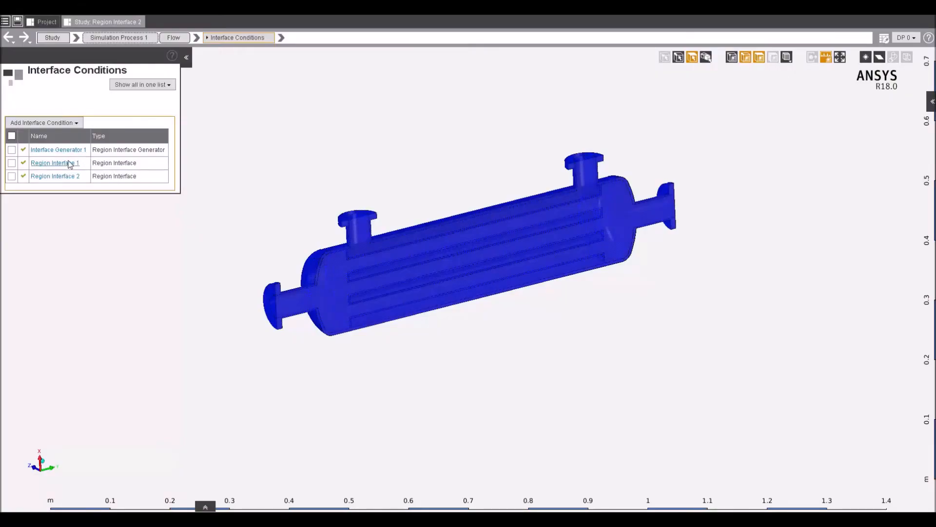
Review the settings of Region Interface 1 before solving the flow.
{"action": "left_click", "coordinate": [54, 176]}
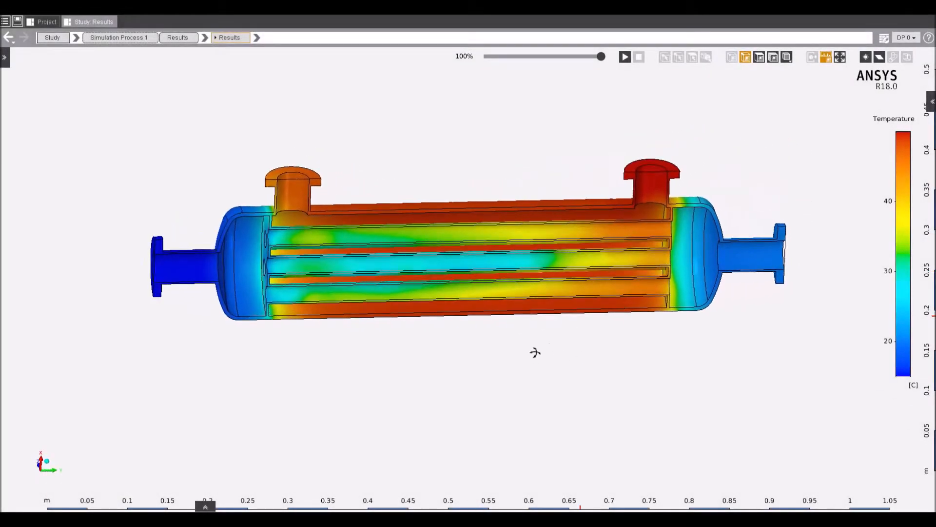
Scroll the Mesh task of Simulation Process 2 to reach the Size Controls.
{"action": "scroll", "scroll_direction": "up", "scroll_amount": 3}
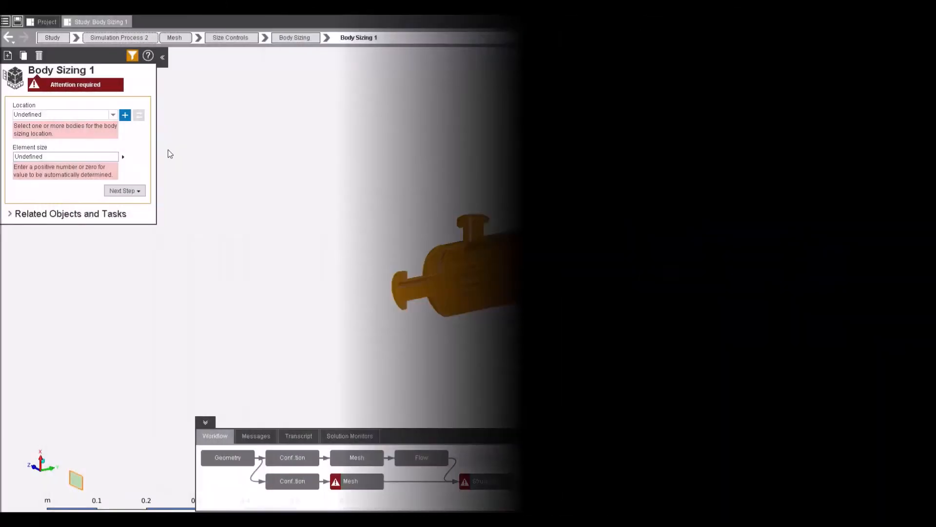
Apply Body Sizing 1 to the solid volume at 0.0025 m and regenerate the mesh.
{"action": "left_click", "coordinate": [125, 115]}
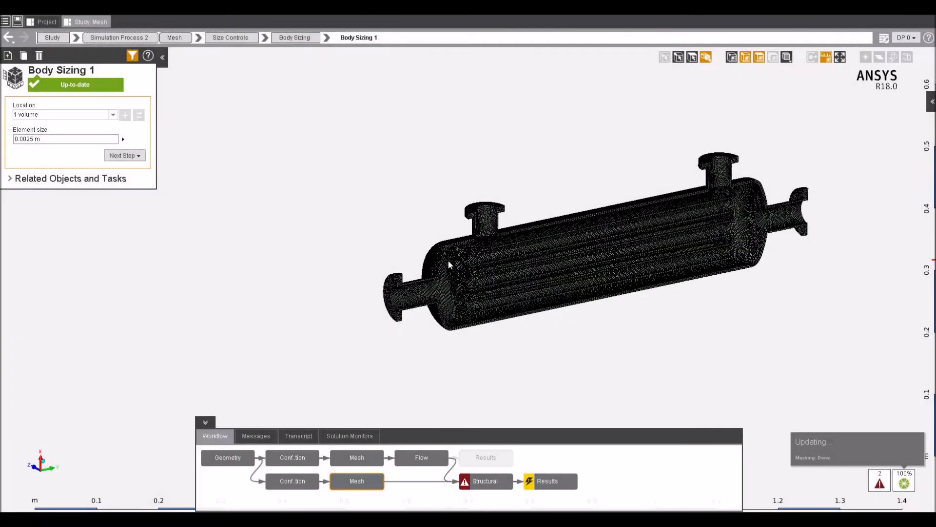
{"action": "left_click", "coordinate": [174, 37]}
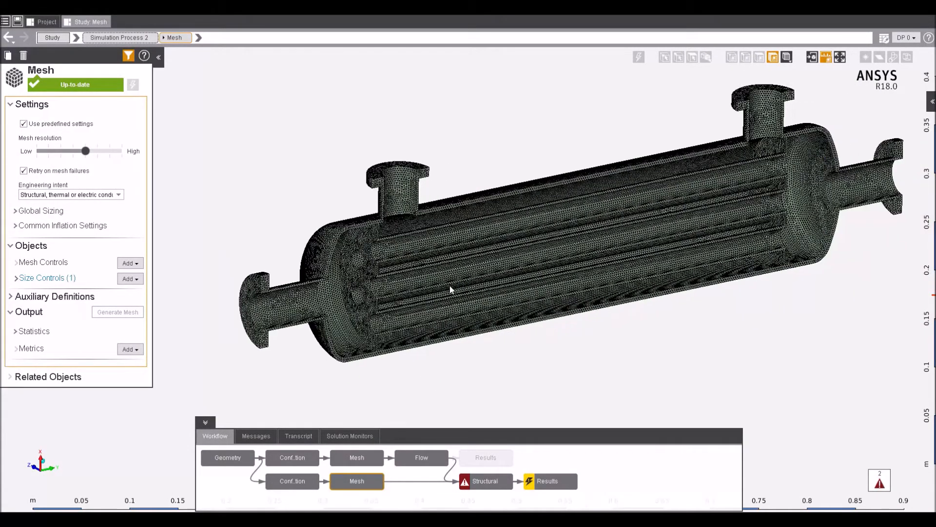
Add two Fixed Support conditions on the flange face groups.
{"action": "left_click", "coordinate": [485, 481]}
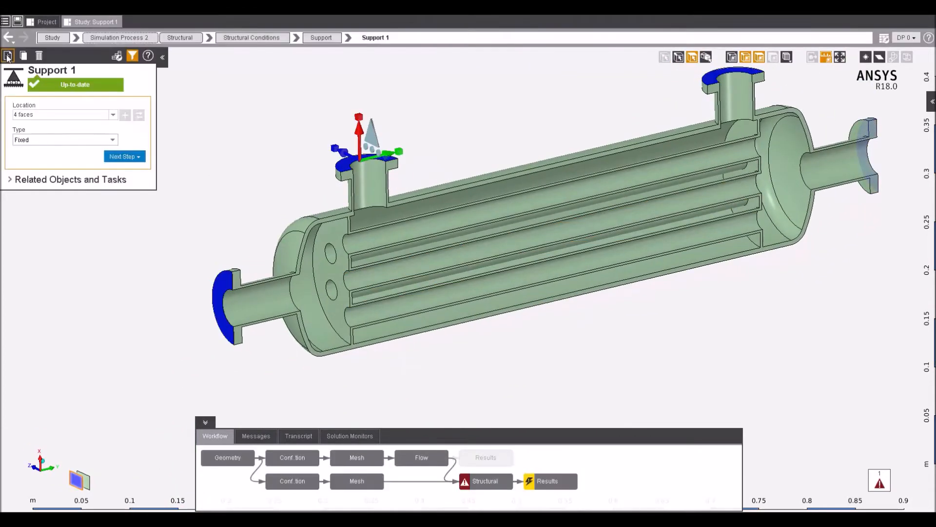
{"action": "left_click", "coordinate": [113, 114]}
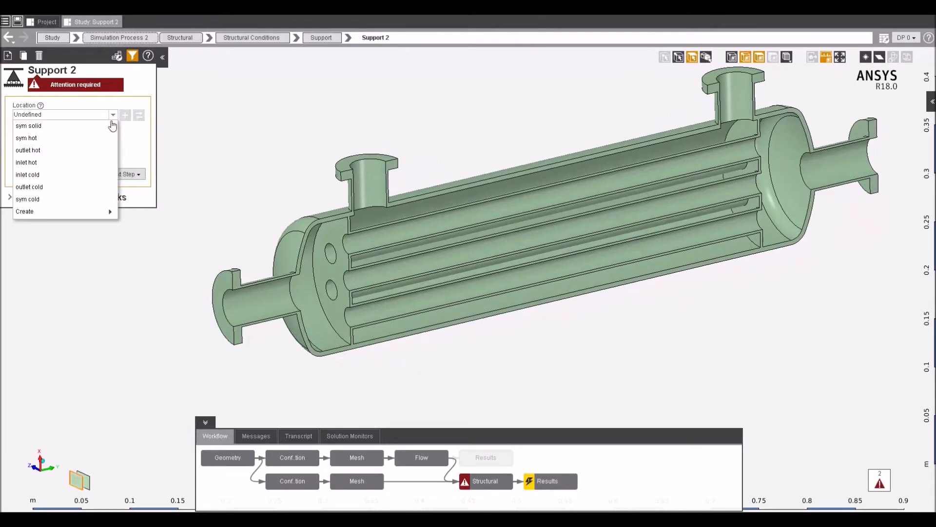
{"action": "left_click", "coordinate": [28, 126]}
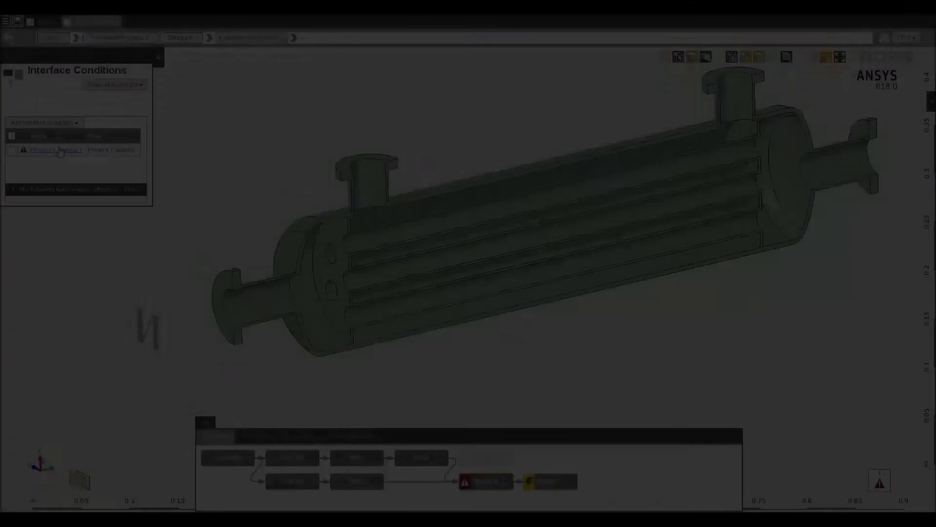
Define a Physics Coupling condition sourced from the Solid Casing flow region.
{"action": "left_click", "coordinate": [114, 114]}
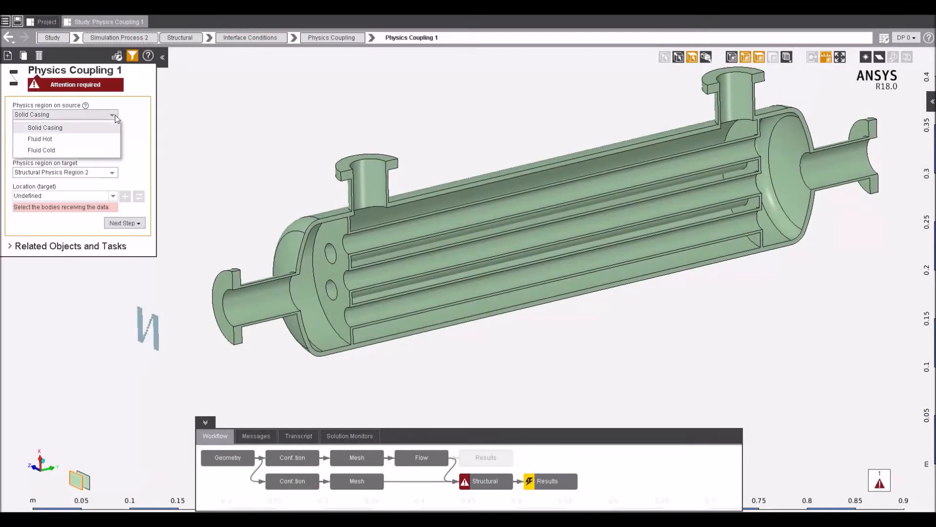
{"action": "left_click", "coordinate": [44, 127]}
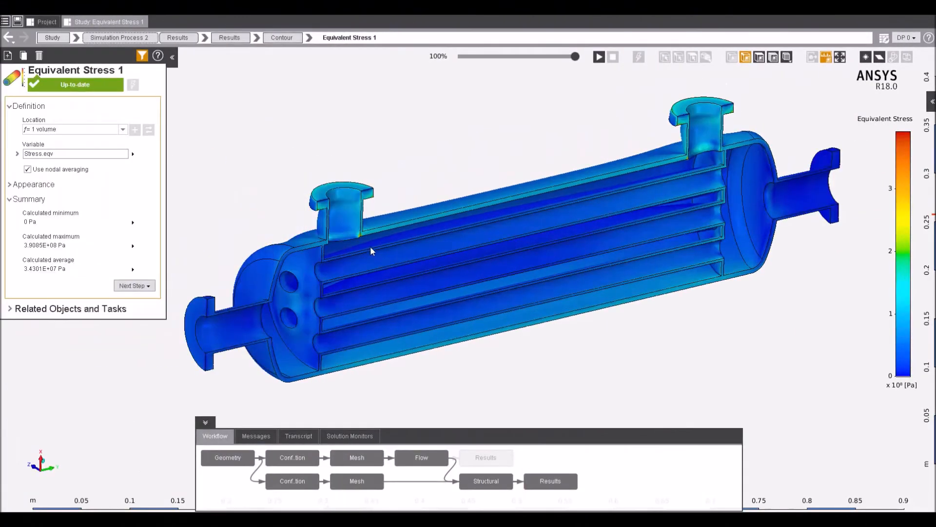
Zoom in on the equivalent stress contour of the deformed exchanger.
{"action": "scroll", "scroll_direction": "up", "scroll_amount": 3}
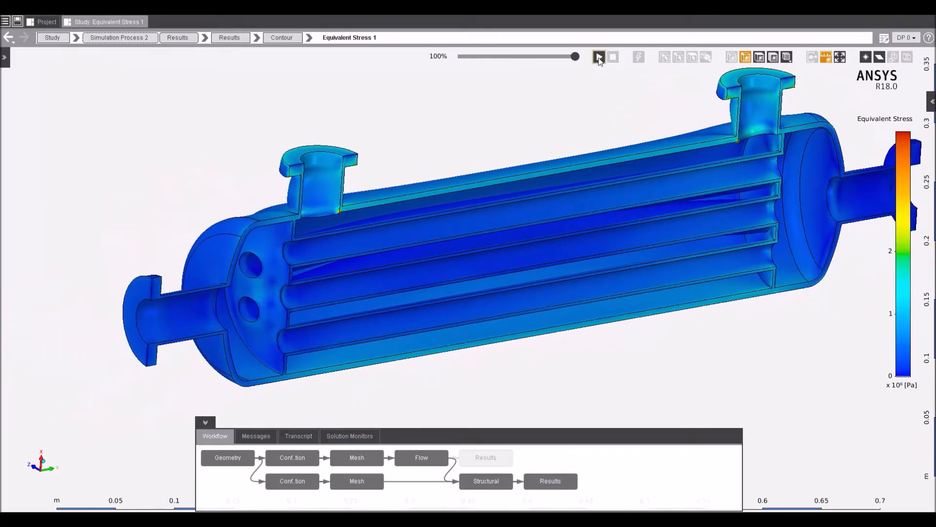
Play the equivalent stress deformation animation and then stop it.
{"action": "left_click", "coordinate": [599, 56]}
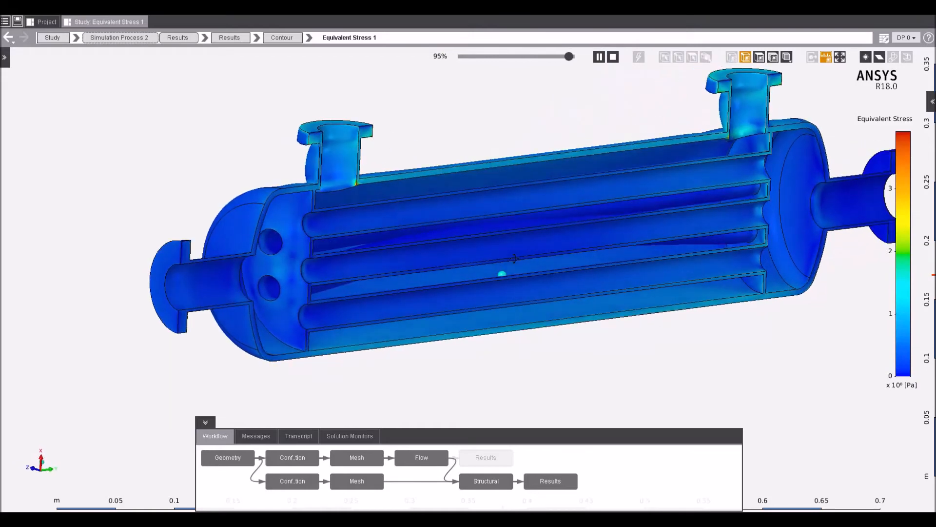
{"action": "left_click", "coordinate": [613, 57]}
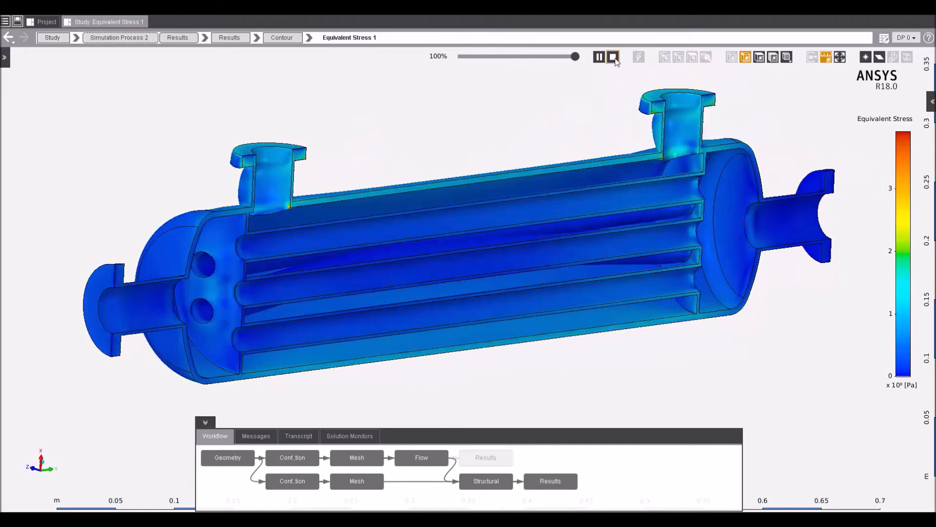